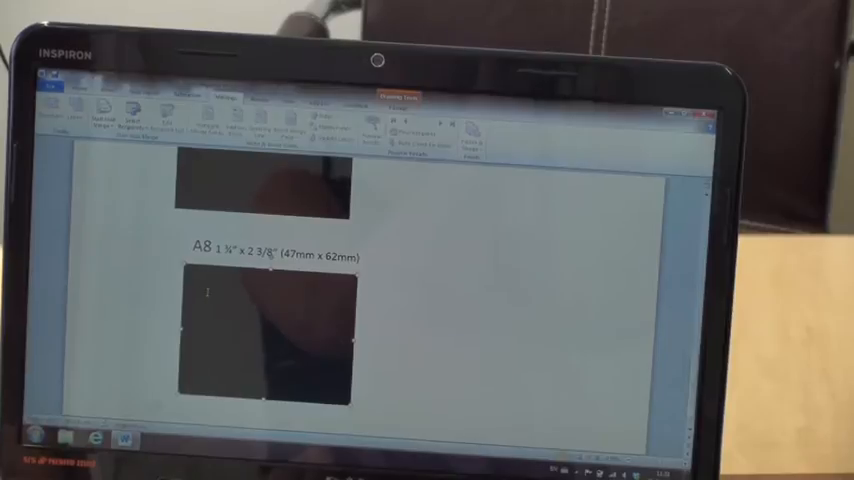
Enter 'Handmade by Sally' in the black A8 box and select the line for formatting.
{"action": "type", "text": "Ham"}
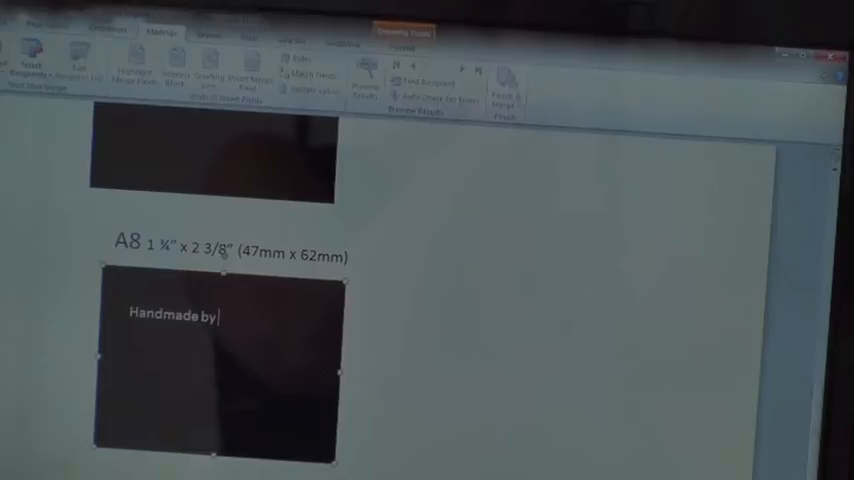
{"action": "type", "text": "Sall"}
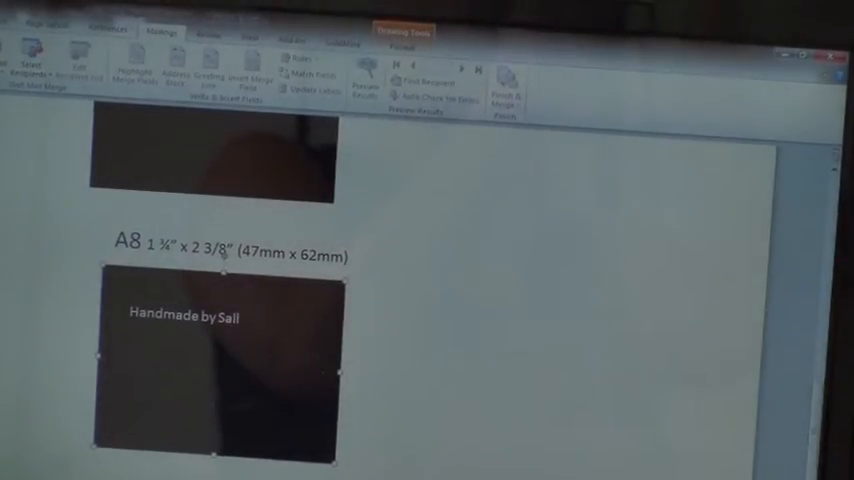
{"action": "type", "text": "y"}
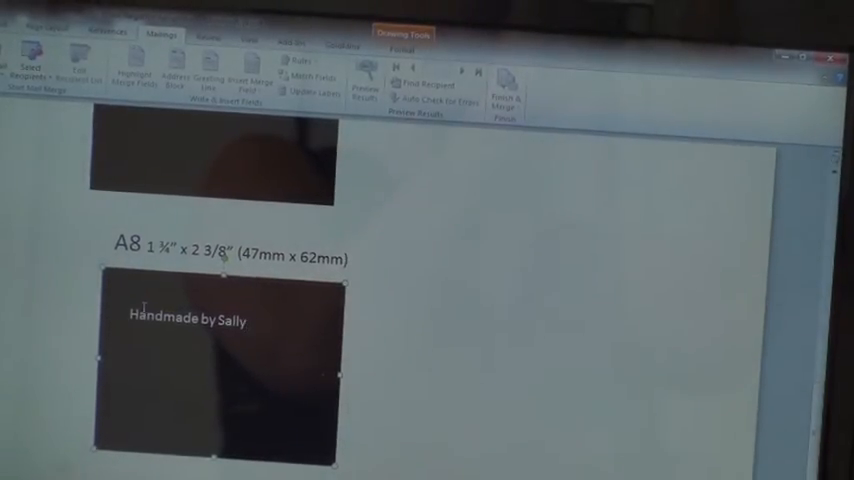
{"action": "triple_click", "coordinate": [188, 320]}
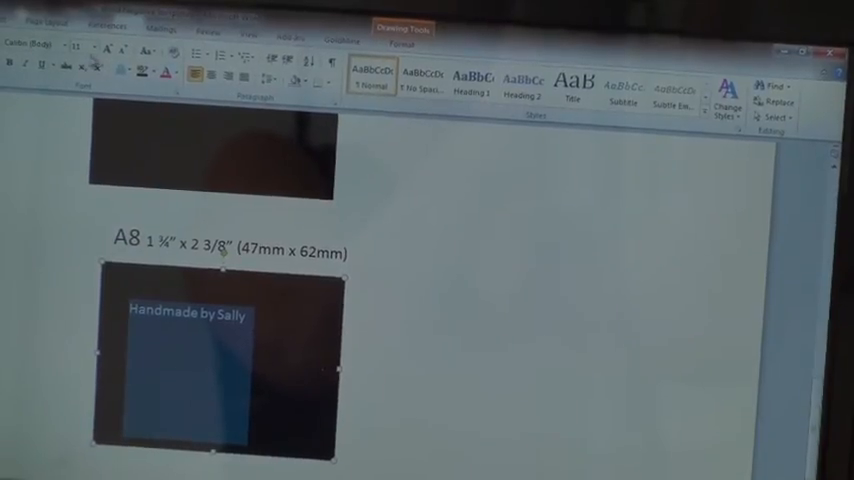
{"action": "left_click", "coordinate": [82, 48]}
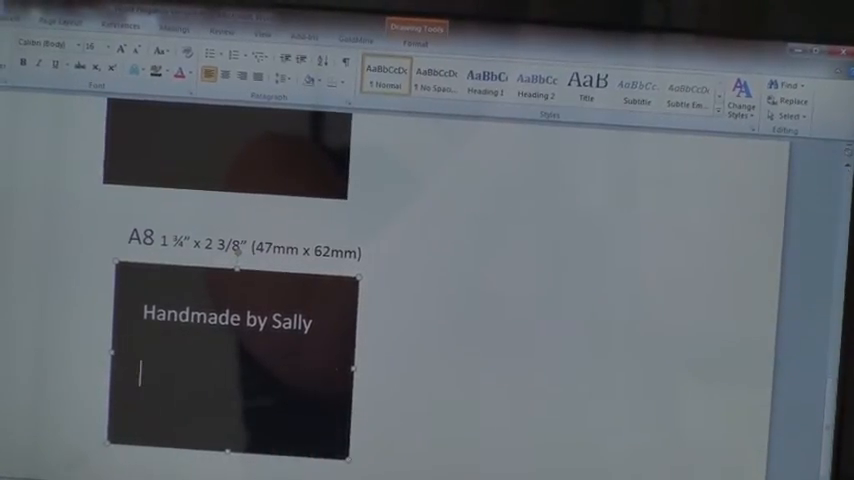
Add the line 'Handmade by Gail' beneath and reach for the line spacing control.
{"action": "type", "text": "Handmade by"}
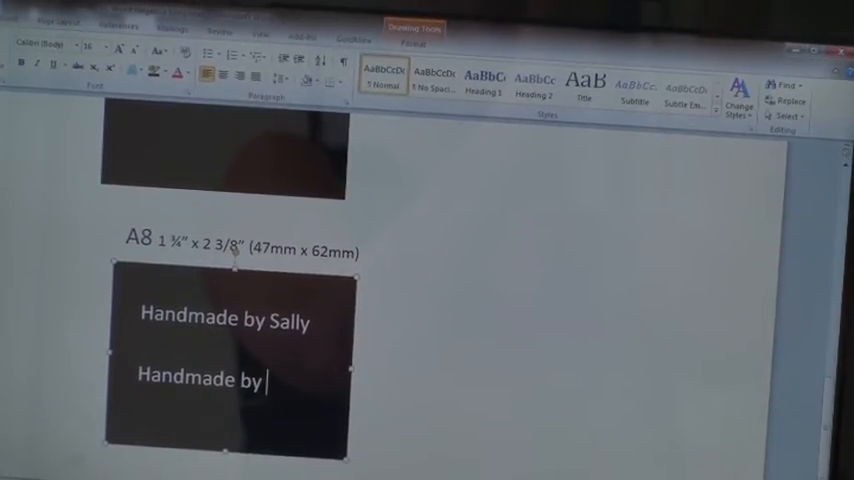
{"action": "type", "text": "gai"}
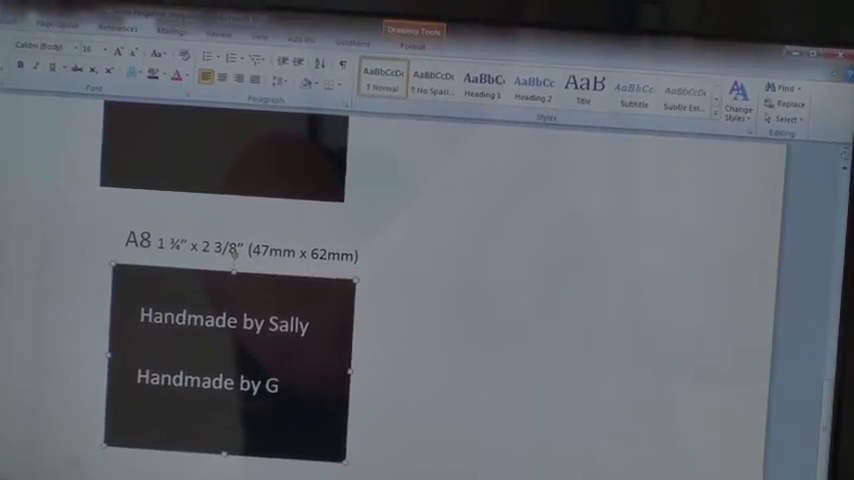
{"action": "type", "text": "ail"}
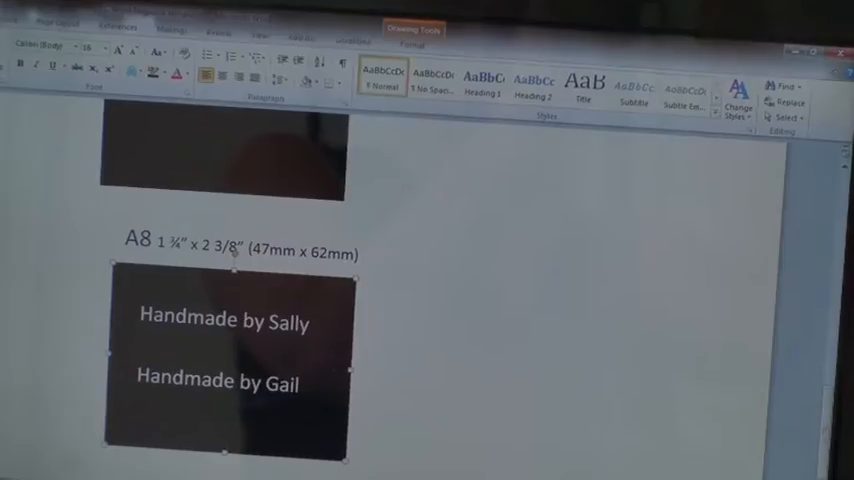
{"action": "left_click", "coordinate": [140, 348]}
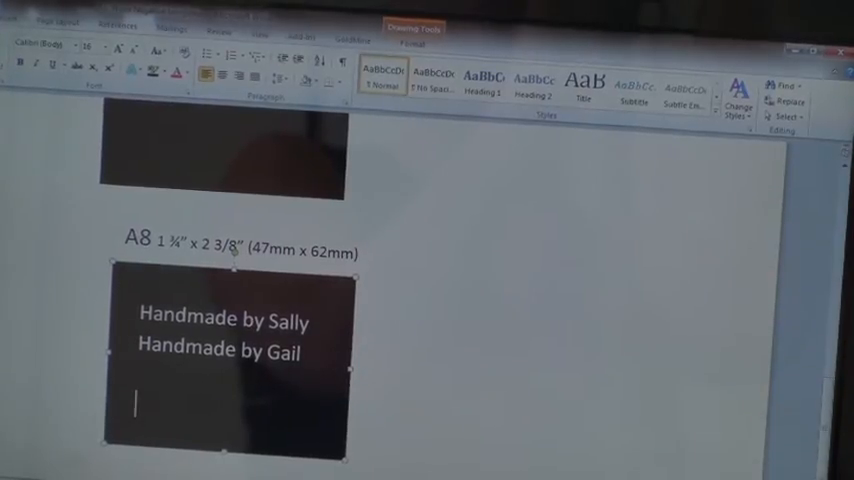
Add the closing line 'With love from the Smith family x' with tight spacing.
{"action": "type", "text": "With"}
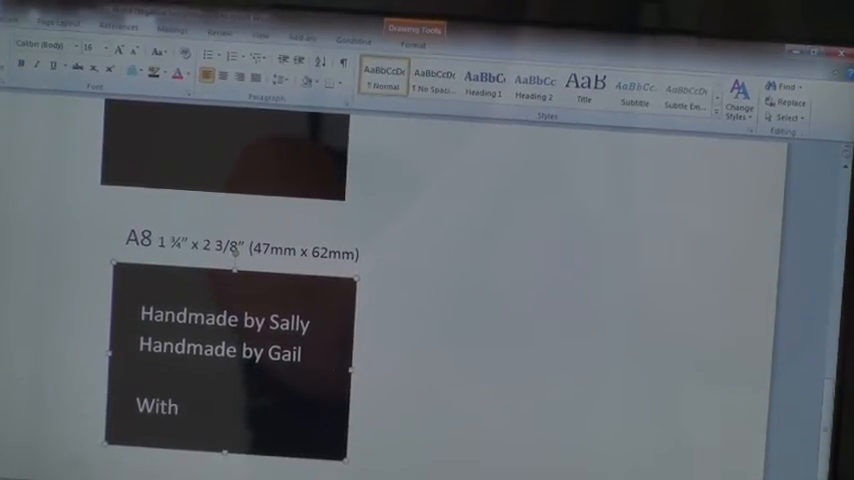
{"action": "type", "text": "love from the S"}
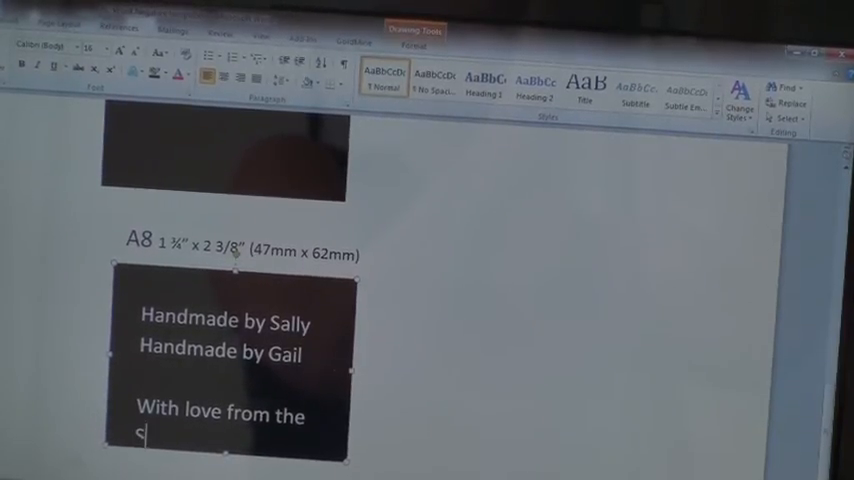
{"action": "type", "text": "mith"}
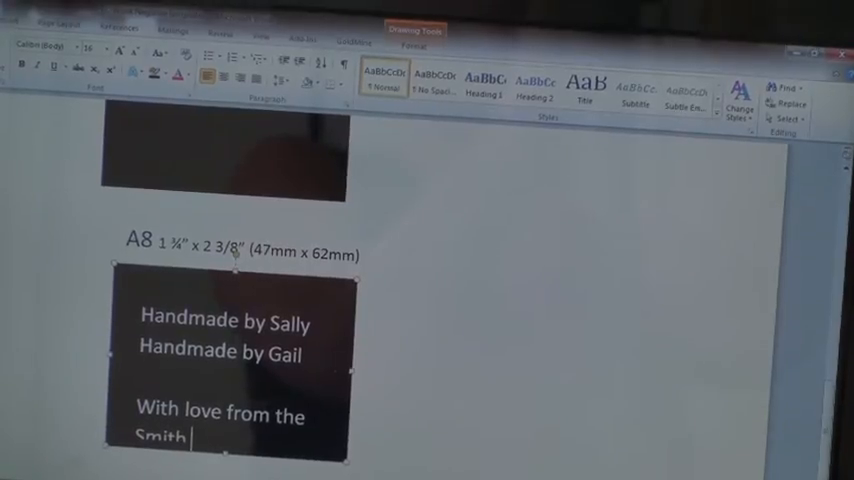
{"action": "type", "text": "family x"}
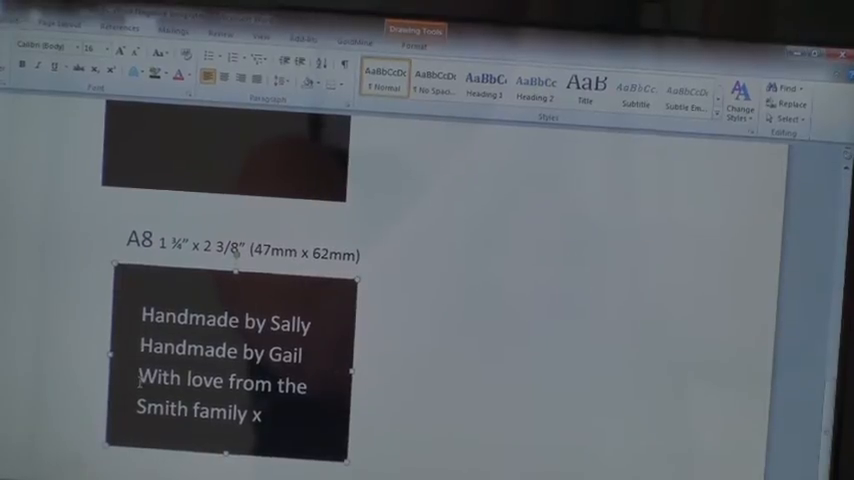
Select every line in the stamp box and switch them to a serif typeface.
{"action": "left_click_drag", "start_coordinate": [140, 384], "coordinate": [264, 410]}
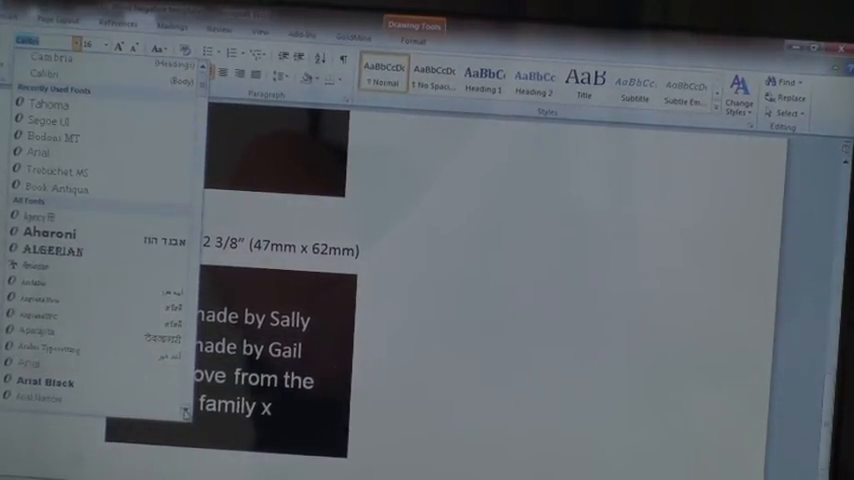
{"action": "scroll", "scroll_direction": "down", "scroll_amount": 3}
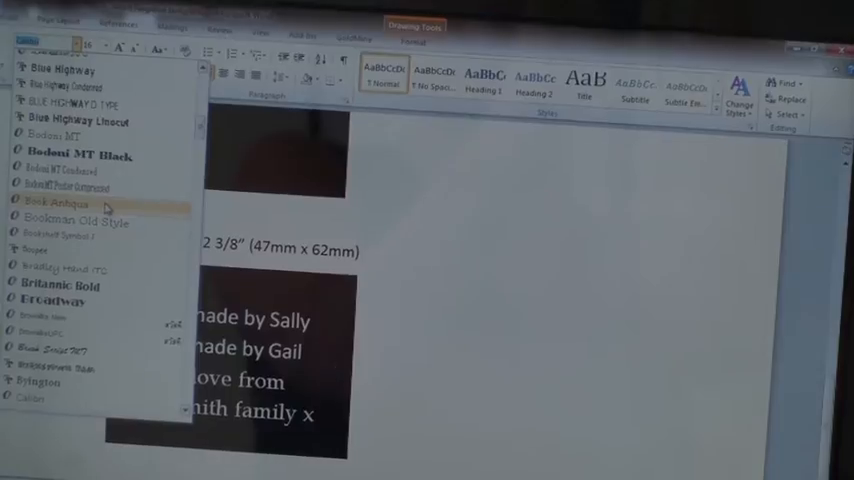
{"action": "left_click", "coordinate": [58, 204]}
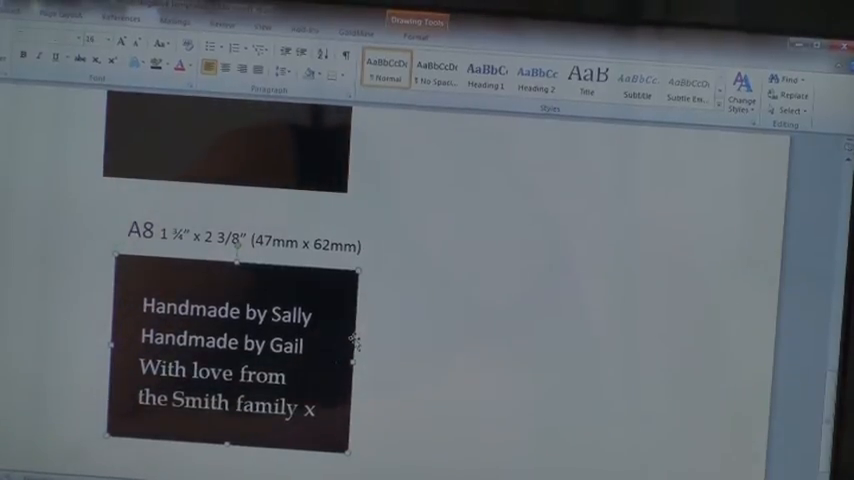
Copy the finished stamp box and paste it into a new blank document.
{"action": "right_click", "coordinate": [350, 340]}
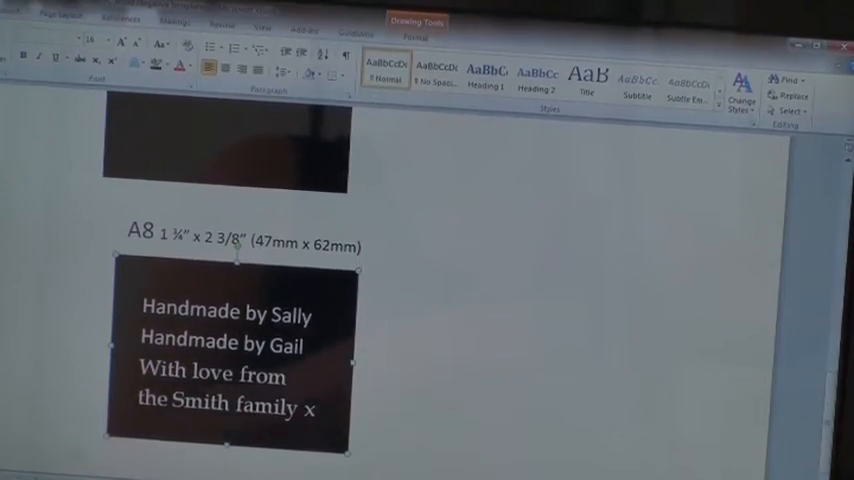
{"action": "left_click", "coordinate": [40, 18]}
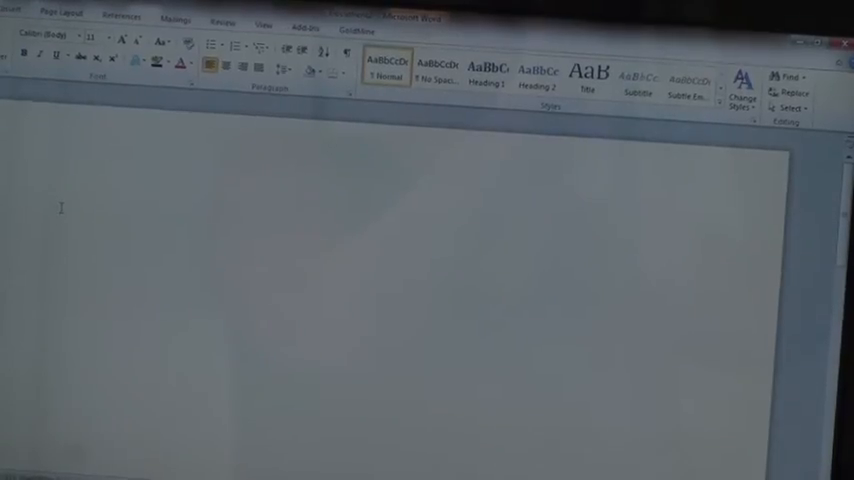
{"action": "right_click", "coordinate": [62, 208]}
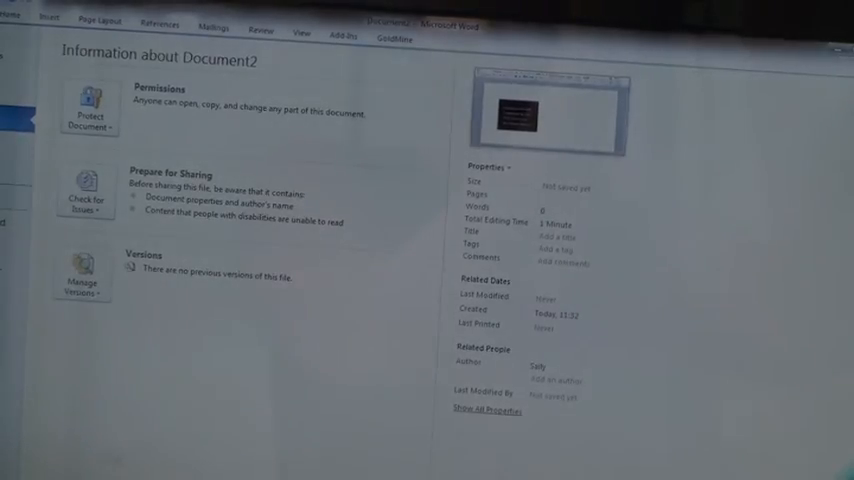
Go to Print from the document's Info page.
{"action": "left_click", "coordinate": [62, 194]}
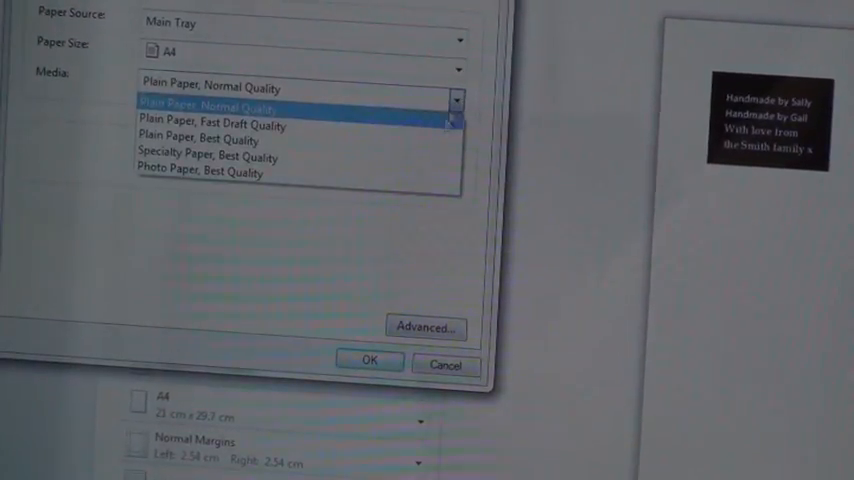
{"action": "mouse_move", "coordinate": [400, 156]}
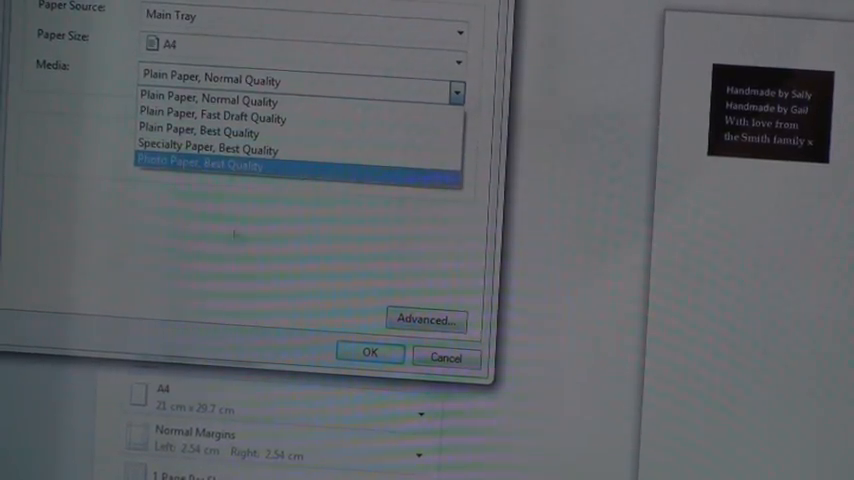
Choose 'Specialty Paper, Best Quality' as the printer media and confirm.
{"action": "left_click", "coordinate": [208, 148]}
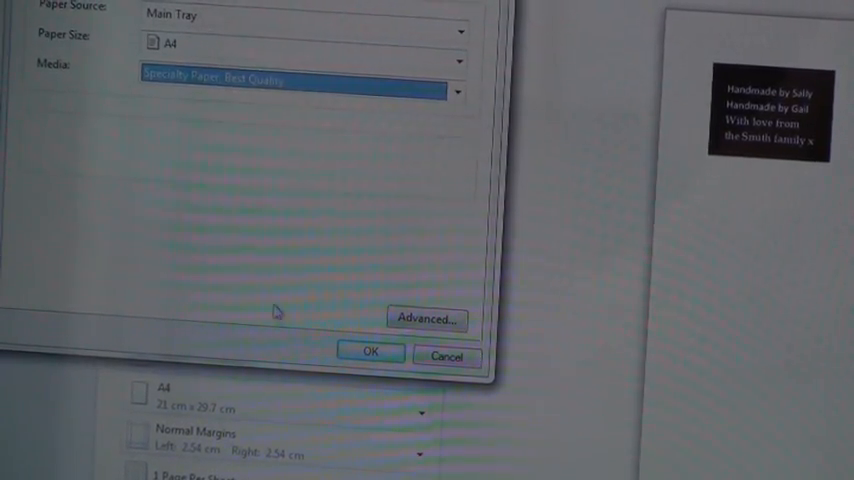
{"action": "left_click", "coordinate": [370, 352]}
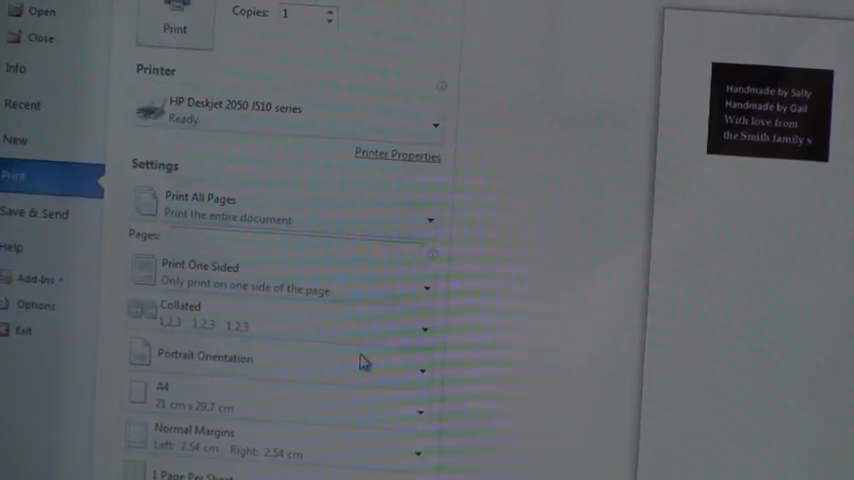